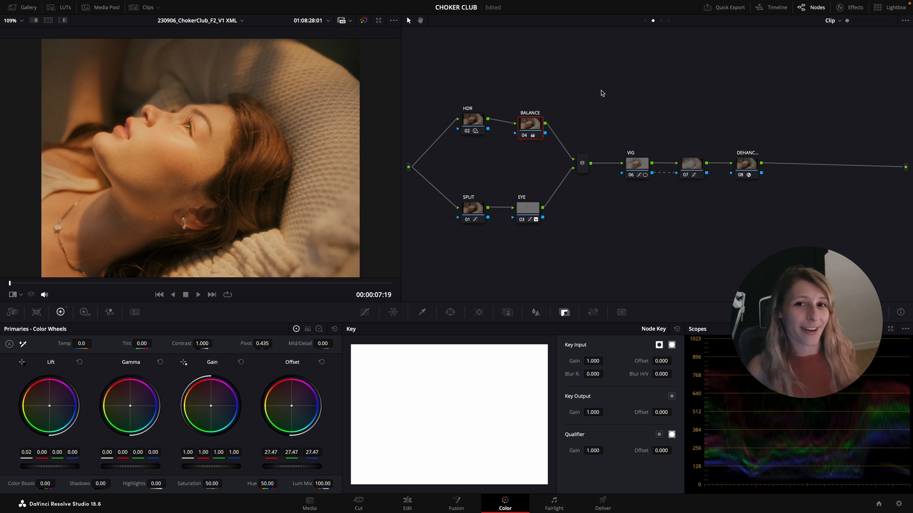
pyautogui.moveTo(487, 86)
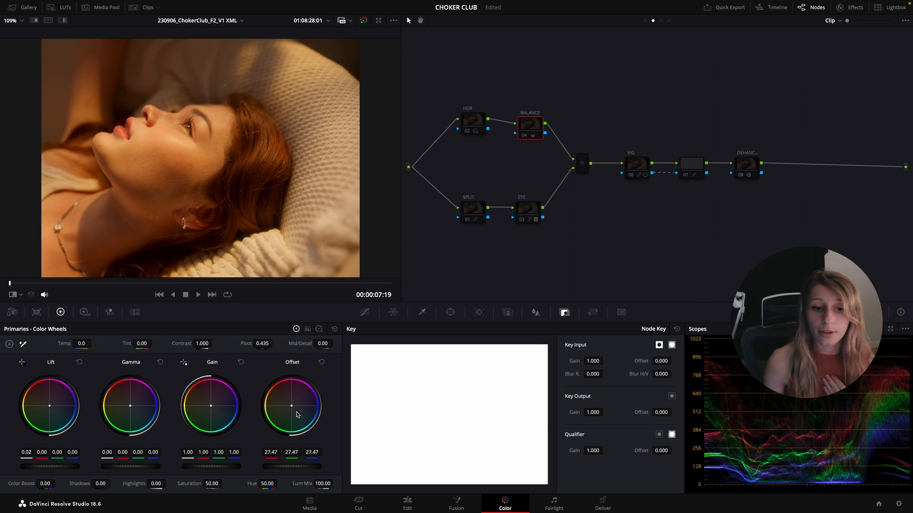
pyautogui.moveTo(308, 422)
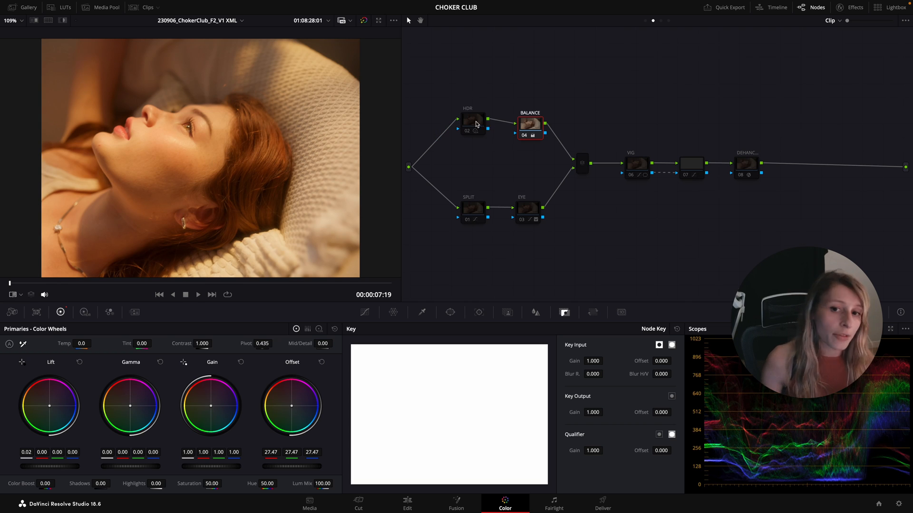
# Review the portrait full screen, show the HDR node's wheels, then select the SPLIT and DEHANCER nodes
pyautogui.click(472, 120)
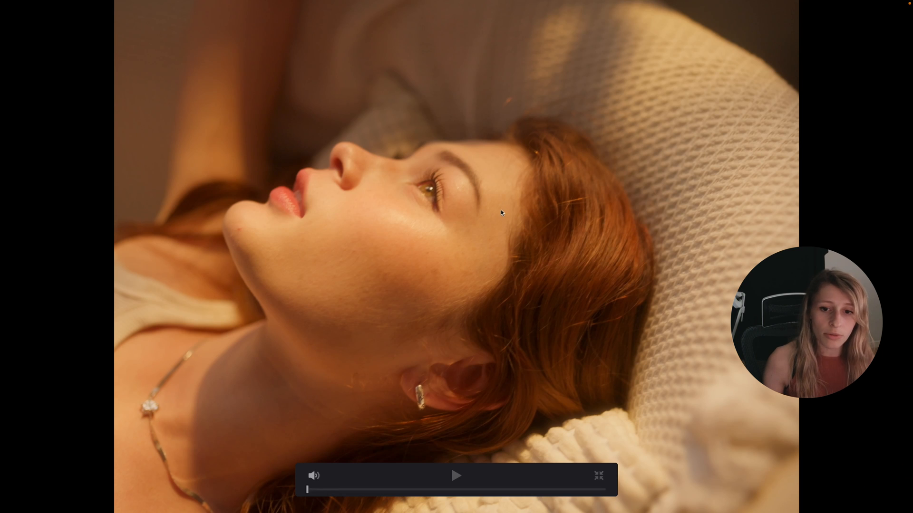
pyautogui.moveTo(227, 268)
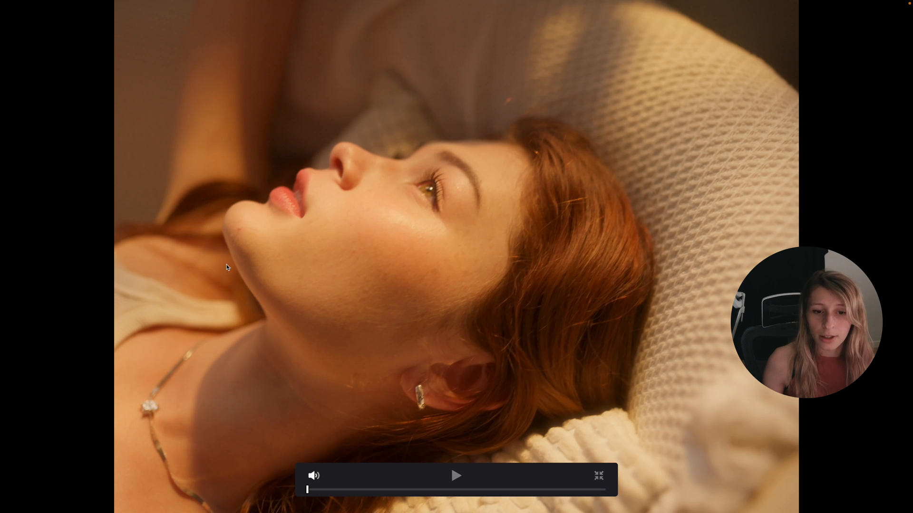
pyautogui.moveTo(457, 214)
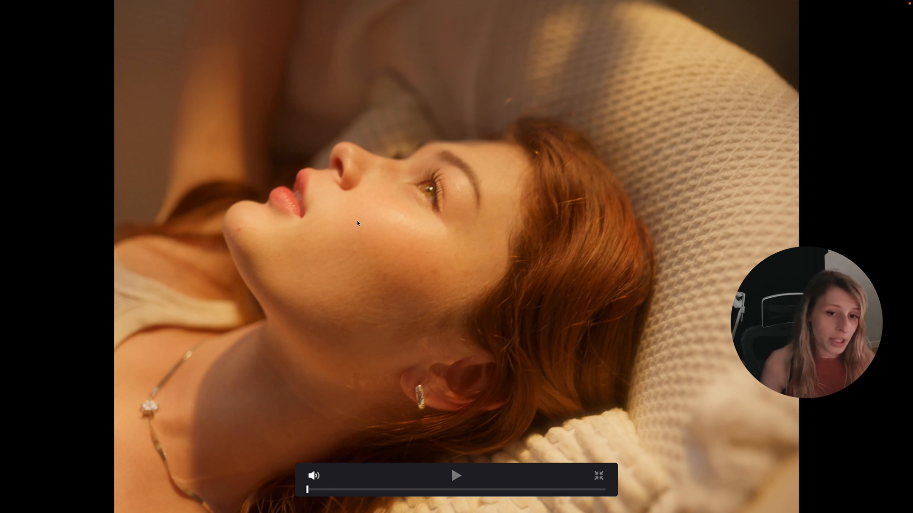
pyautogui.click(597, 476)
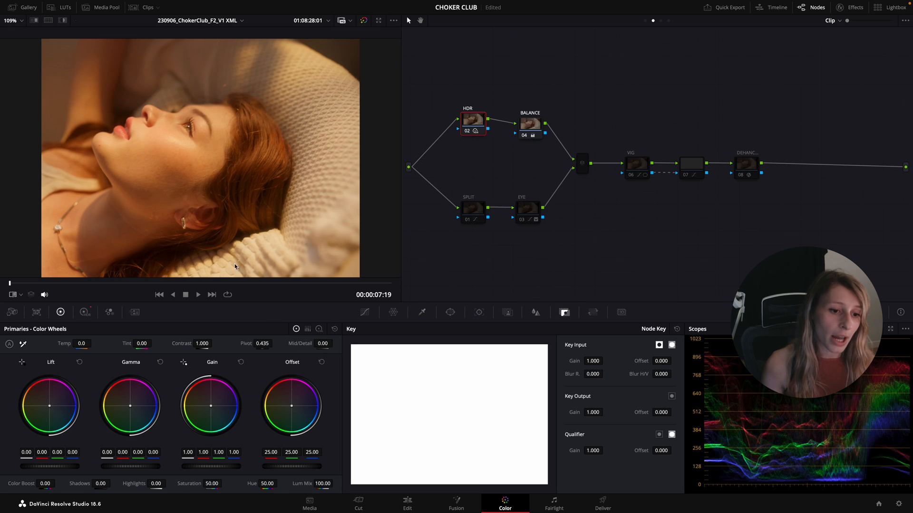
pyautogui.click(84, 313)
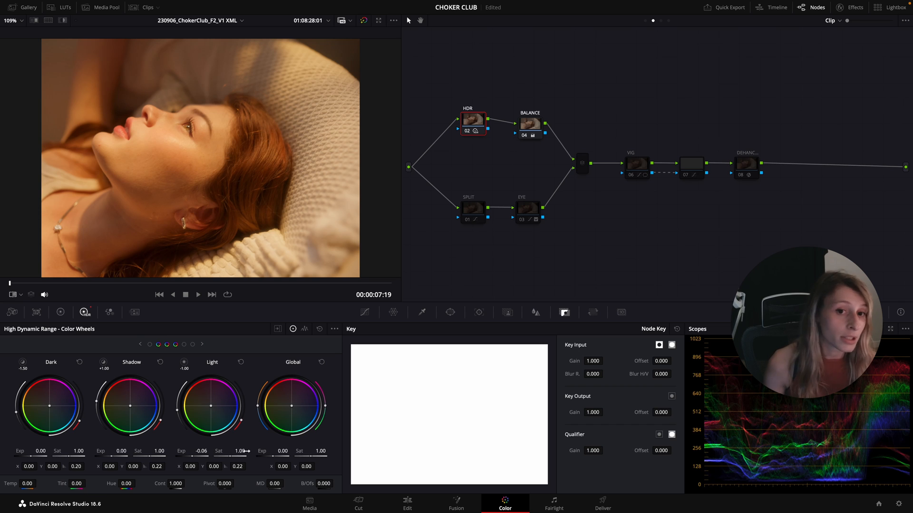
pyautogui.click(473, 210)
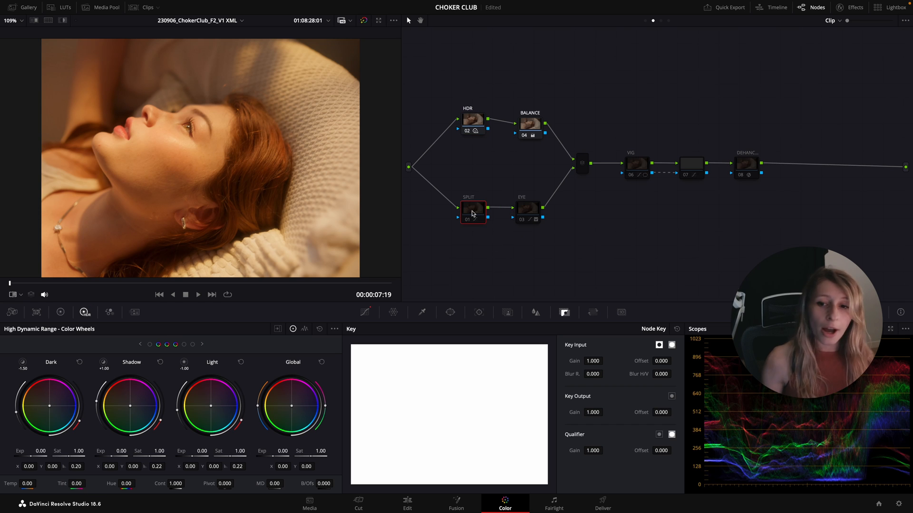
pyautogui.moveTo(472, 210)
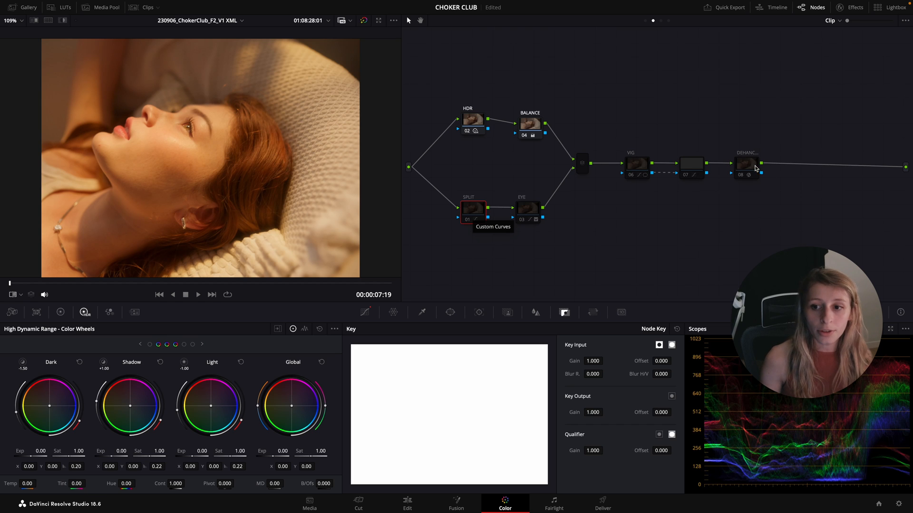
pyautogui.click(747, 165)
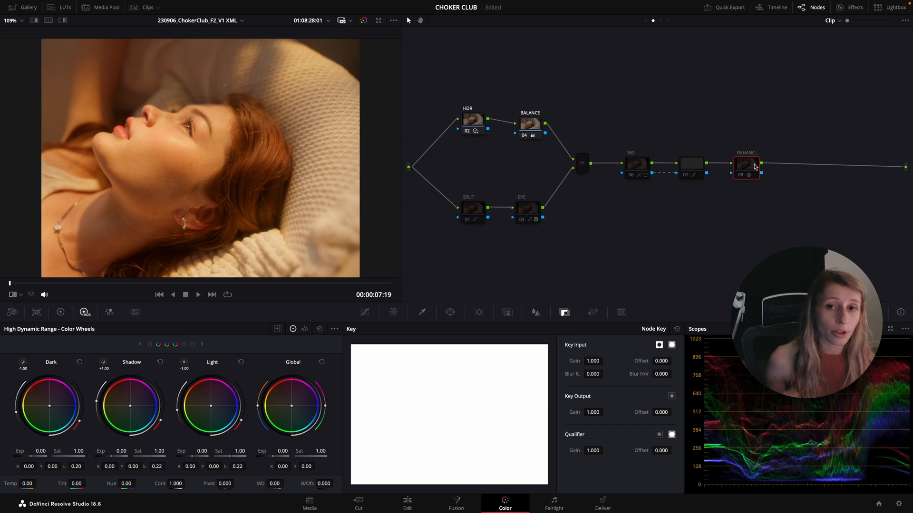
# Enable the DEHANCER node and show its Dehancer Pro 6.3.0 settings with the Kodak Endura print profile
pyautogui.doubleClick(745, 166)
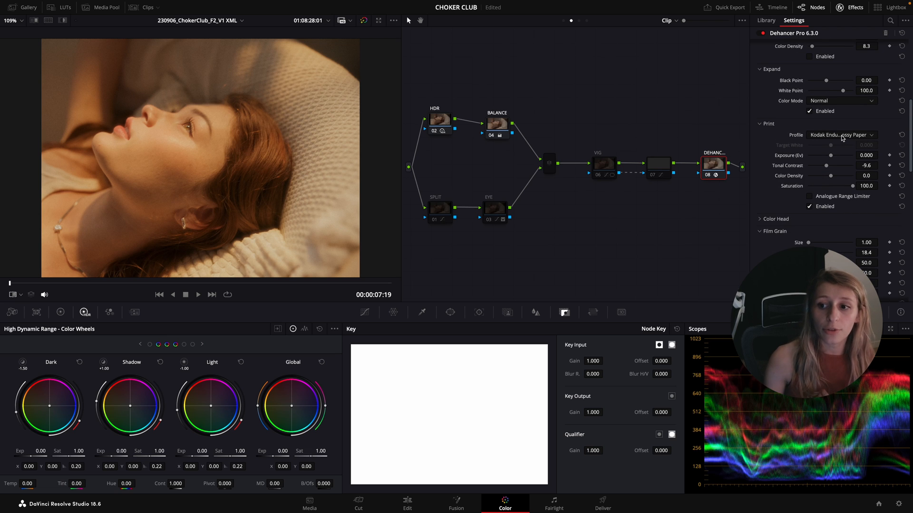
pyautogui.click(841, 135)
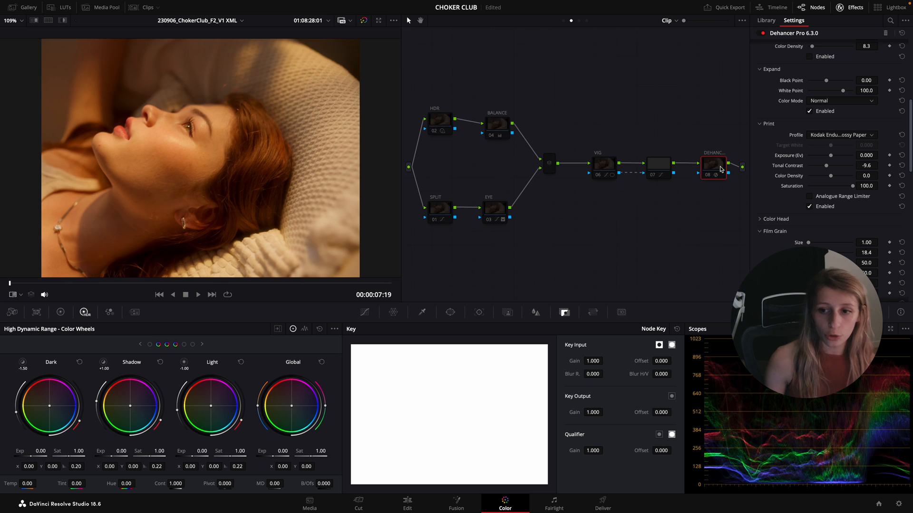
pyautogui.moveTo(713, 166)
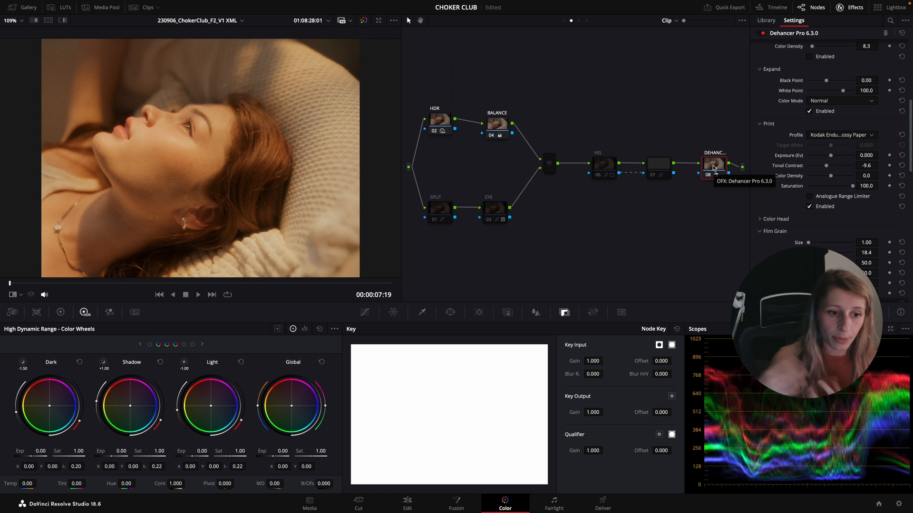
pyautogui.moveTo(424, 226)
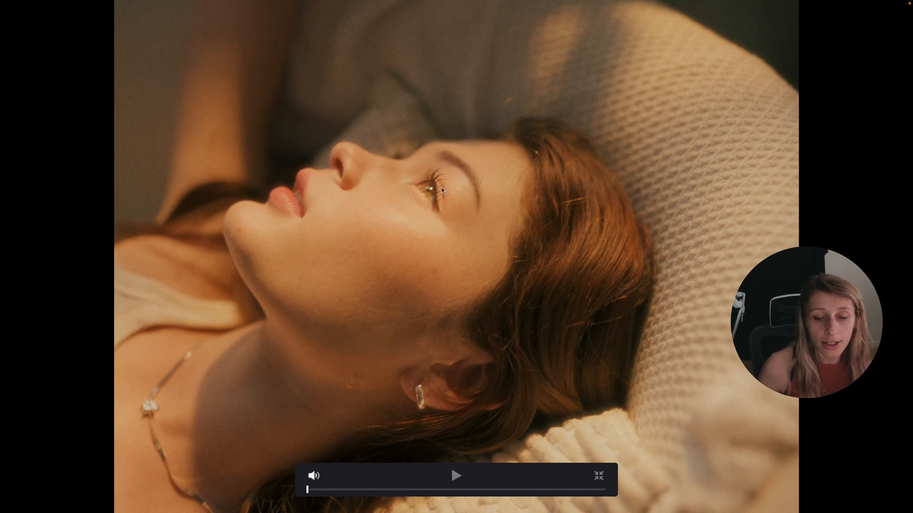
pyautogui.moveTo(472, 223)
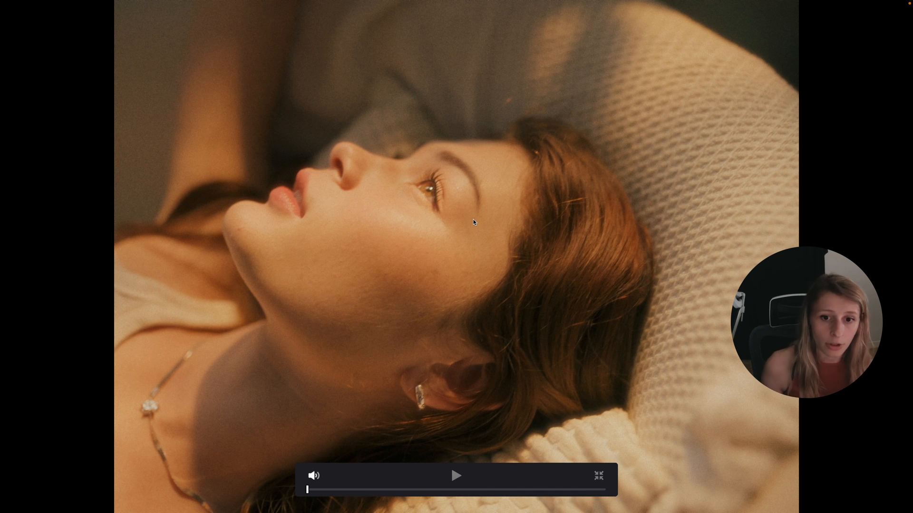
# Exit full screen, re-enable the SPLIT, EYE, VIG and node 07 blur nodes, and close Effects
pyautogui.click(597, 475)
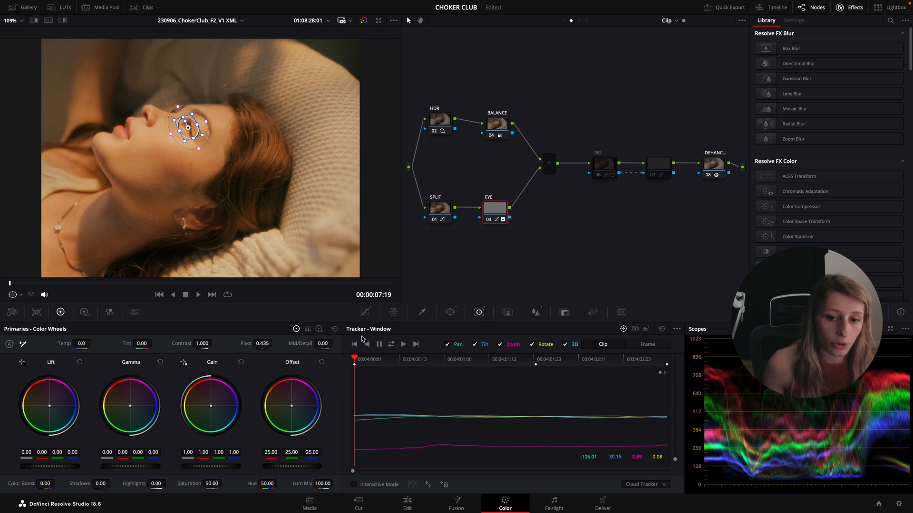
pyautogui.click(365, 313)
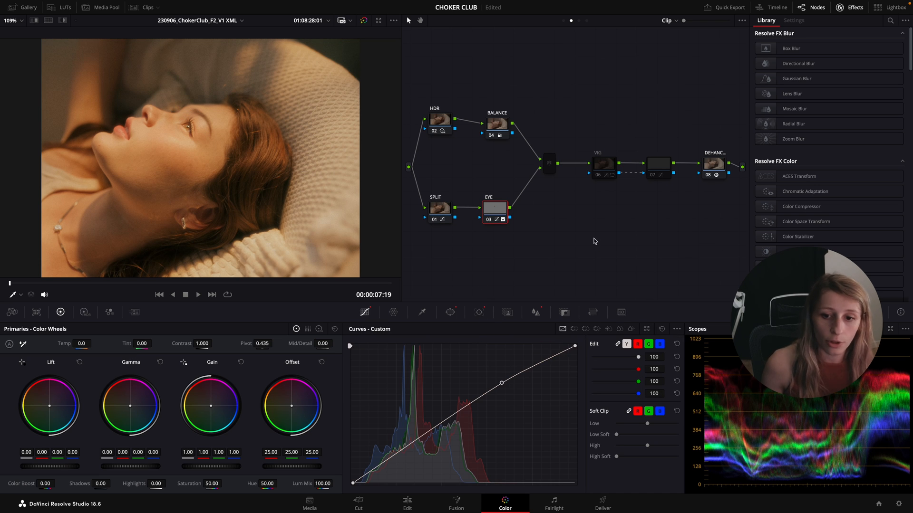
pyautogui.click(658, 164)
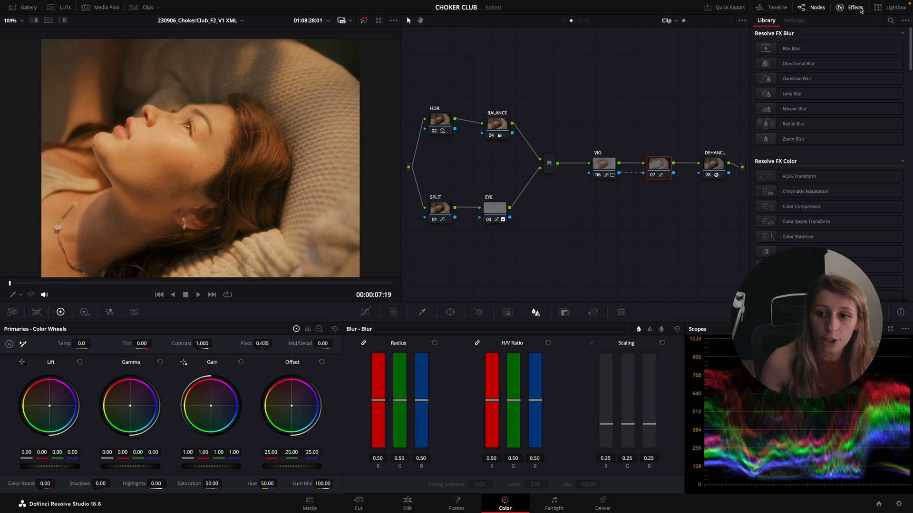
pyautogui.click(851, 7)
pyautogui.write('HSV')
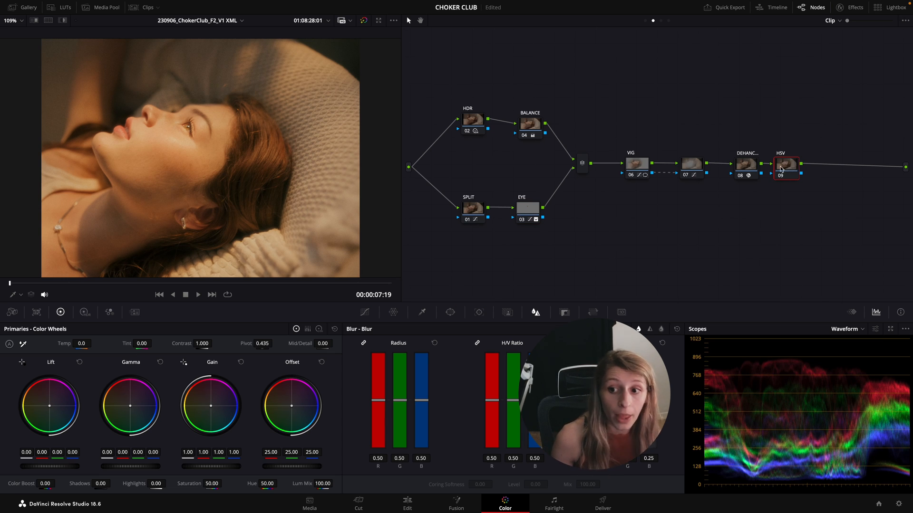
# Set node 09 to HSV colour space and push its Gain master to about 1.22
pyautogui.rightClick(786, 164)
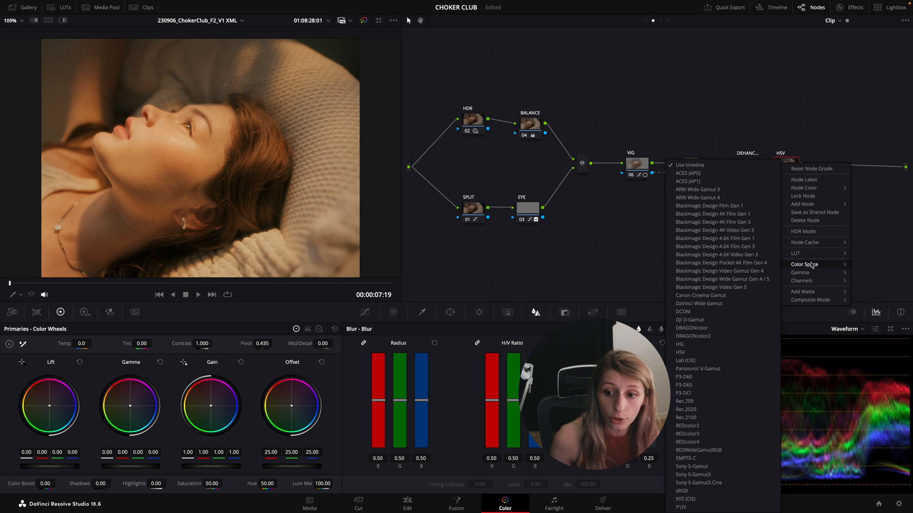
pyautogui.click(744, 213)
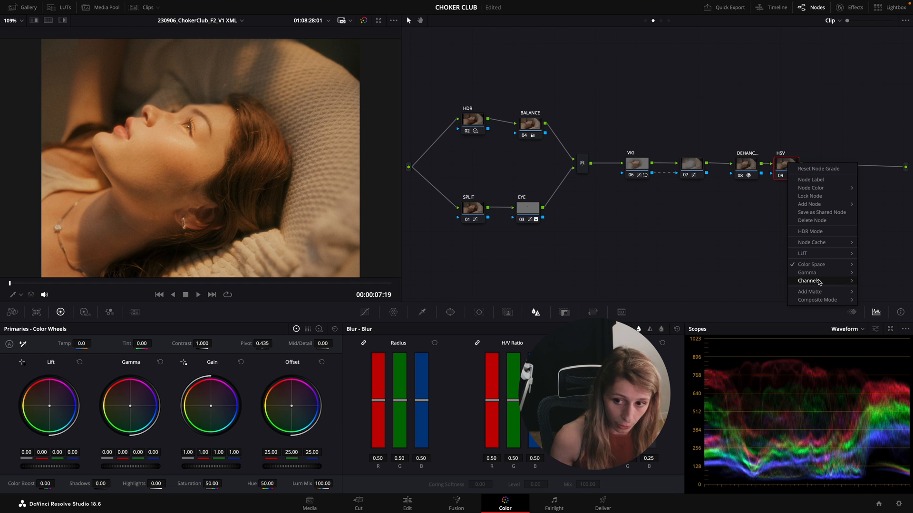
pyautogui.click(745, 298)
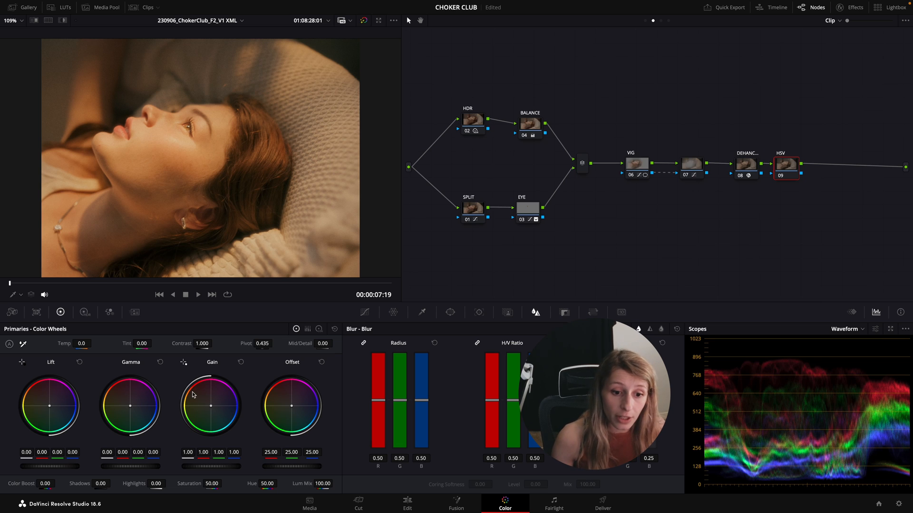
pyautogui.moveTo(189, 330)
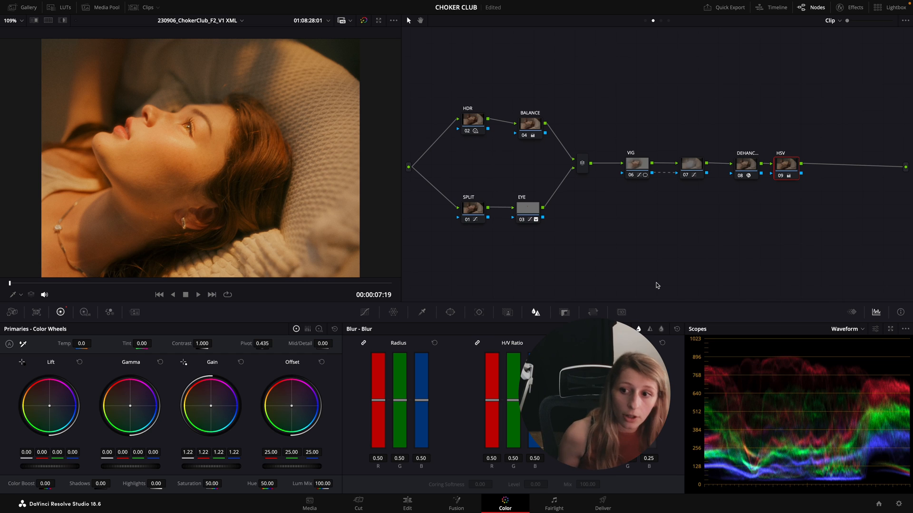
pyautogui.moveTo(780, 174)
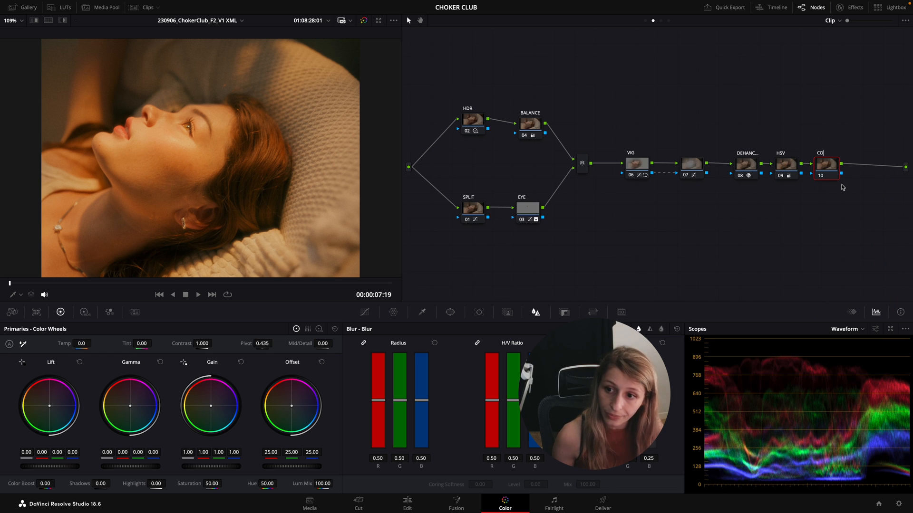
# Label the new node CONTRAST with contrast about 1.104, then lower the HSV gain to 1.05
pyautogui.write('CONTRAST')
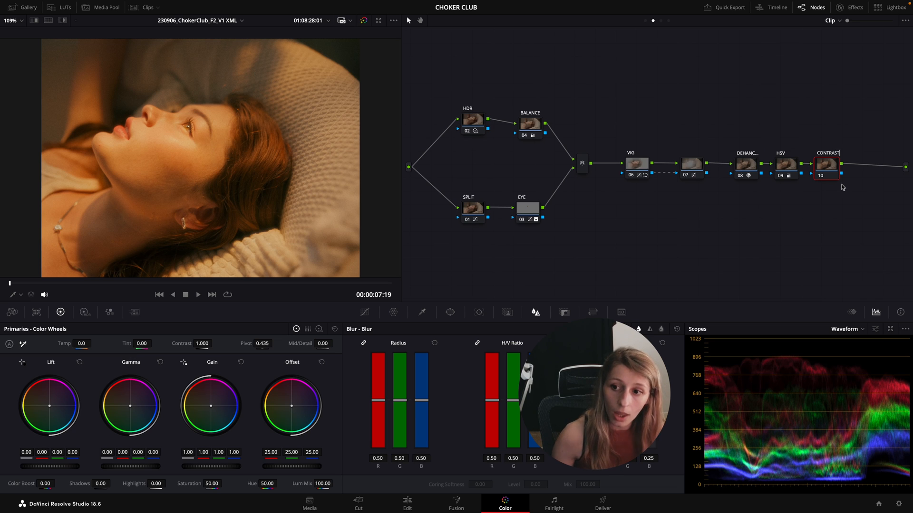
pyautogui.moveTo(826, 169)
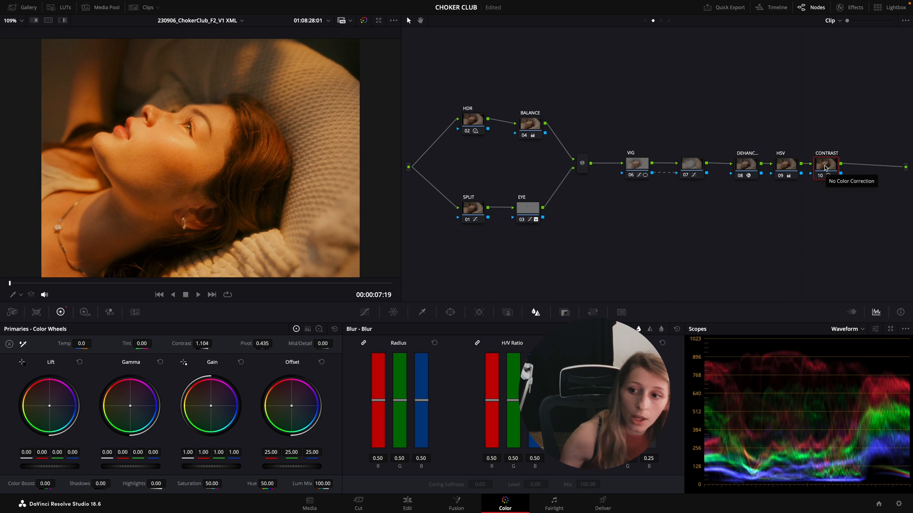
pyautogui.click(785, 163)
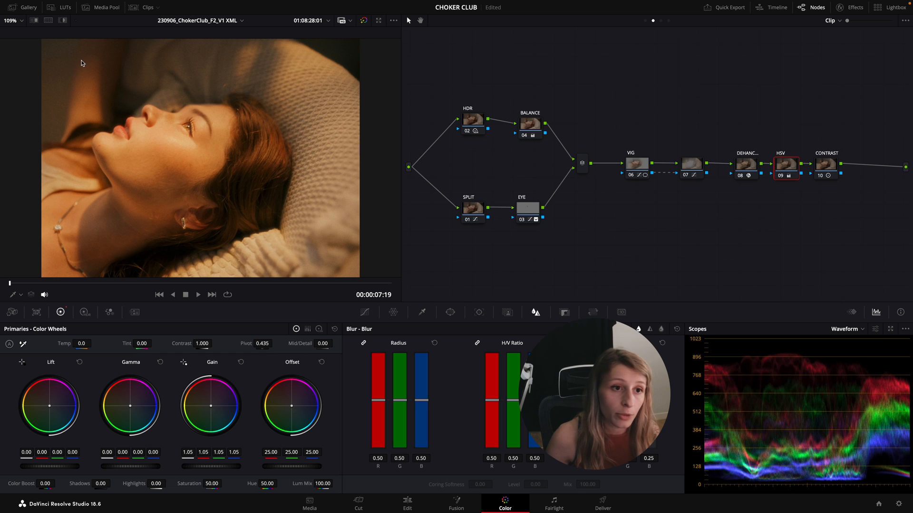
# Delete the CONTRAST node and reset node 09 to an unlabelled grade with gain 1.00
pyautogui.rightClick(275, 146)
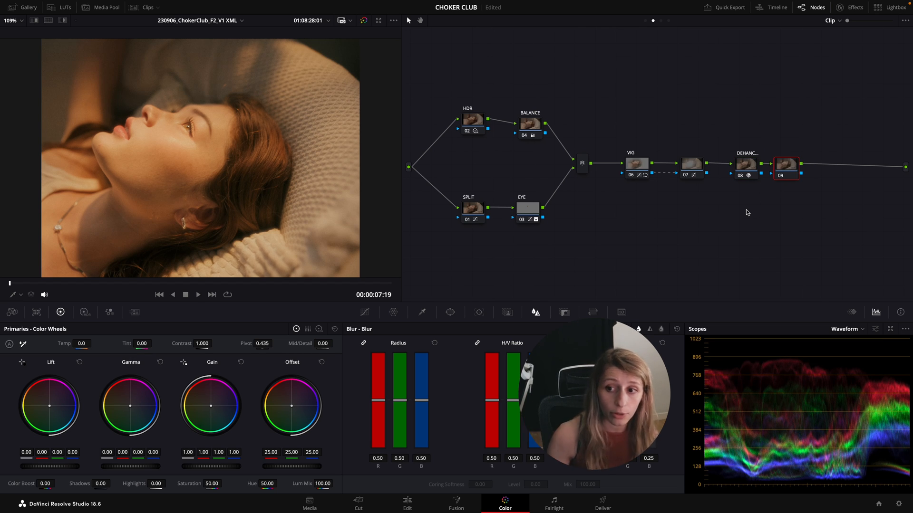
# Label node 09 'OVERLAY' and set its composite mode to Overlay
pyautogui.rightClick(786, 163)
pyautogui.write('OVERLAY')
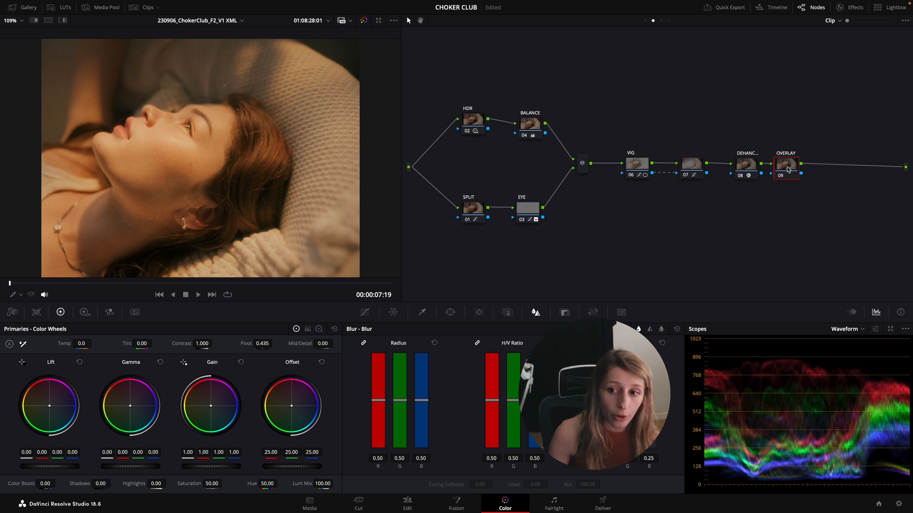
pyautogui.moveTo(785, 175)
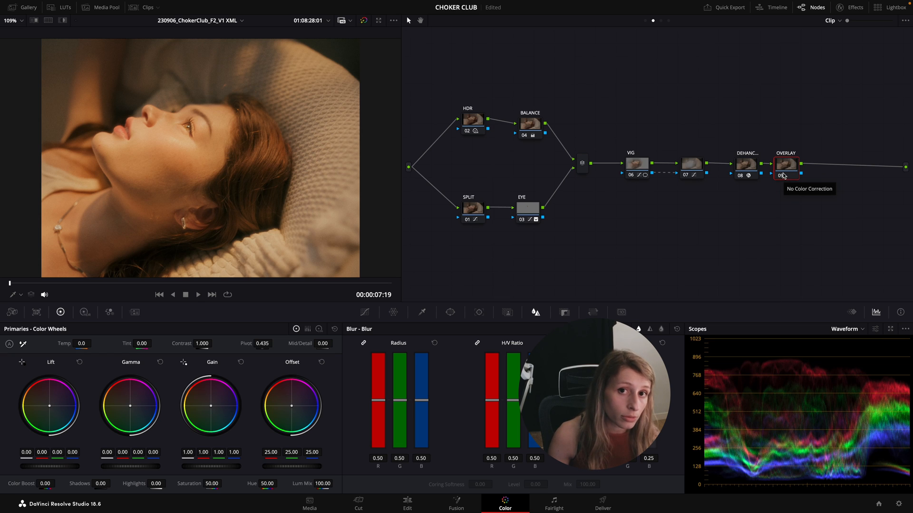
pyautogui.rightClick(784, 165)
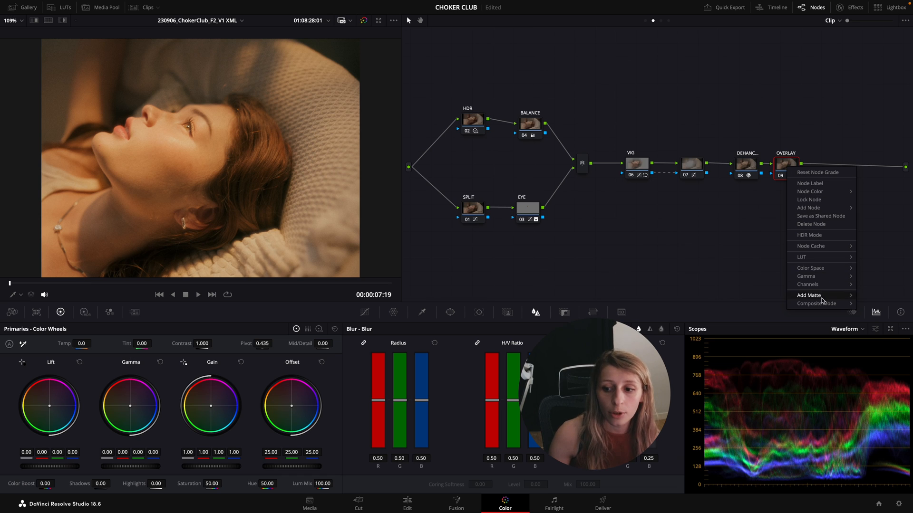
pyautogui.click(816, 303)
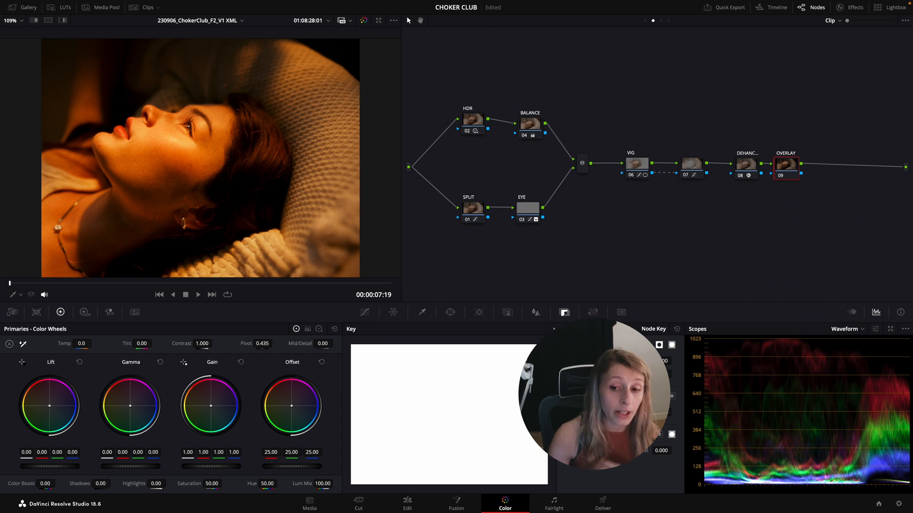
pyautogui.moveTo(633, 240)
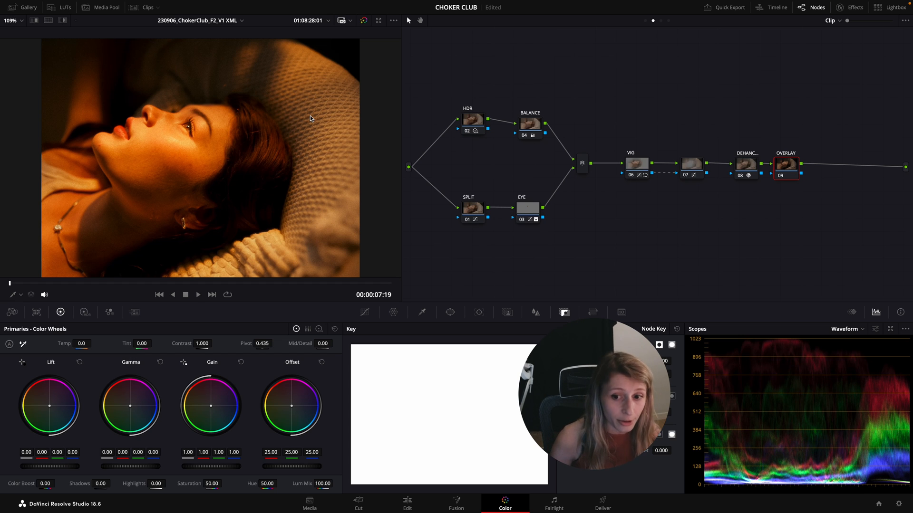
# Set the OVERLAY node's Key Output Gain to 0.256 in the Key palette
pyautogui.click(563, 312)
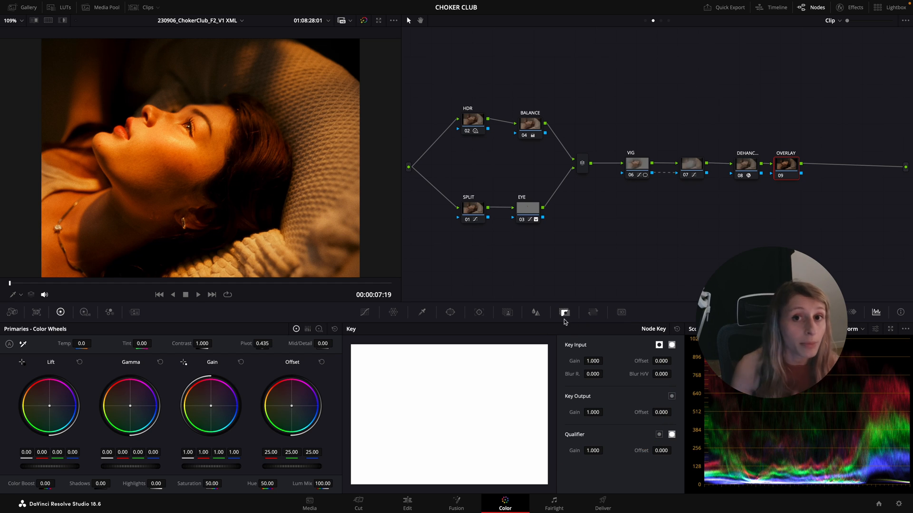
pyautogui.moveTo(579, 399)
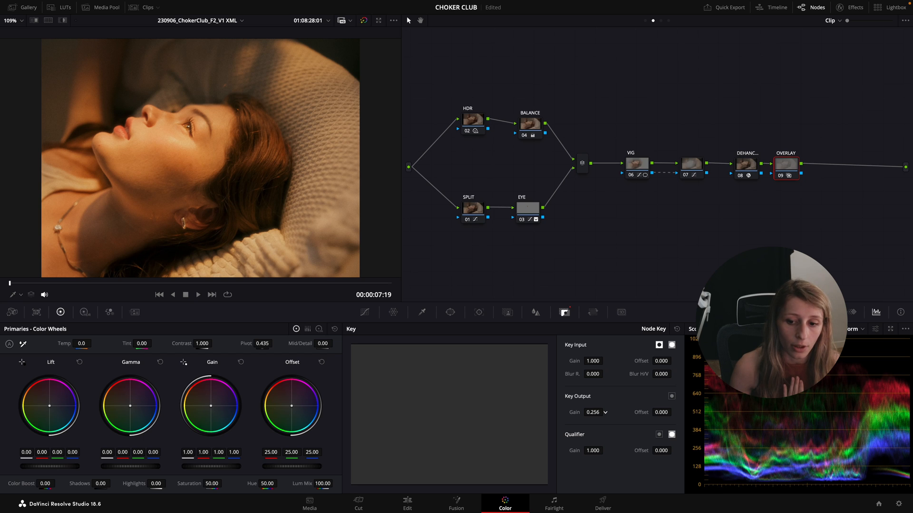
pyautogui.moveTo(804, 146)
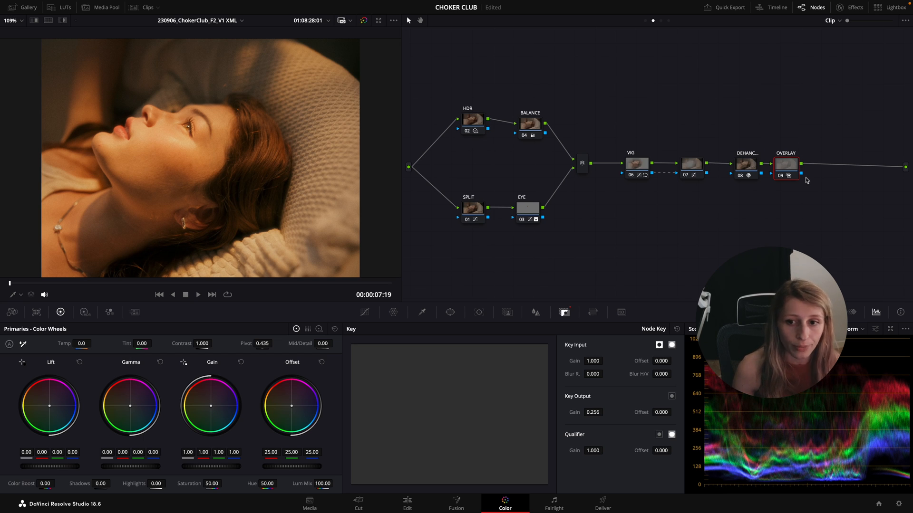
# Switch the viewer to full screen to review the softened warm portrait still
pyautogui.click(28, 7)
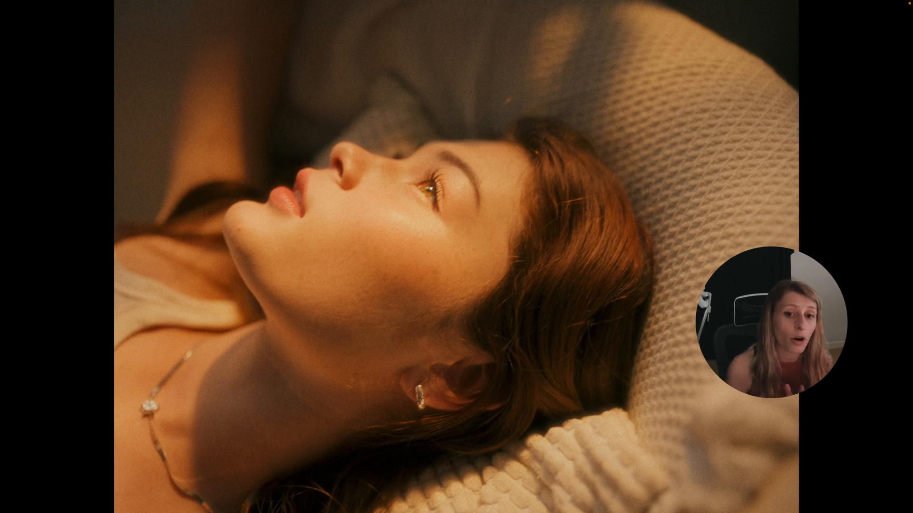
pyautogui.moveTo(449, 157)
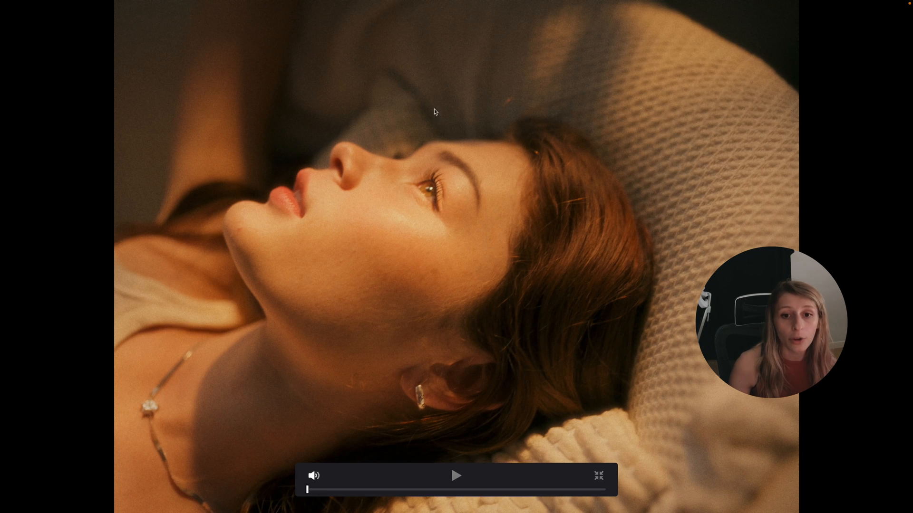
pyautogui.moveTo(554, 205)
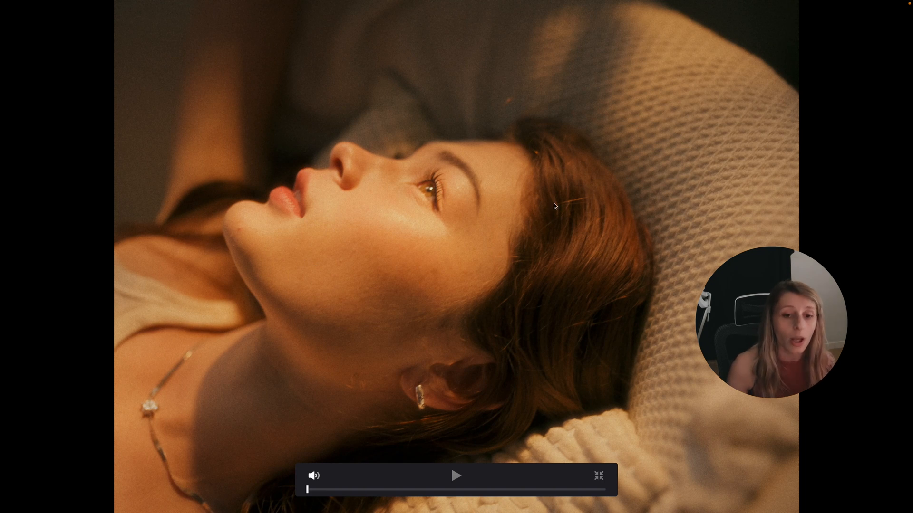